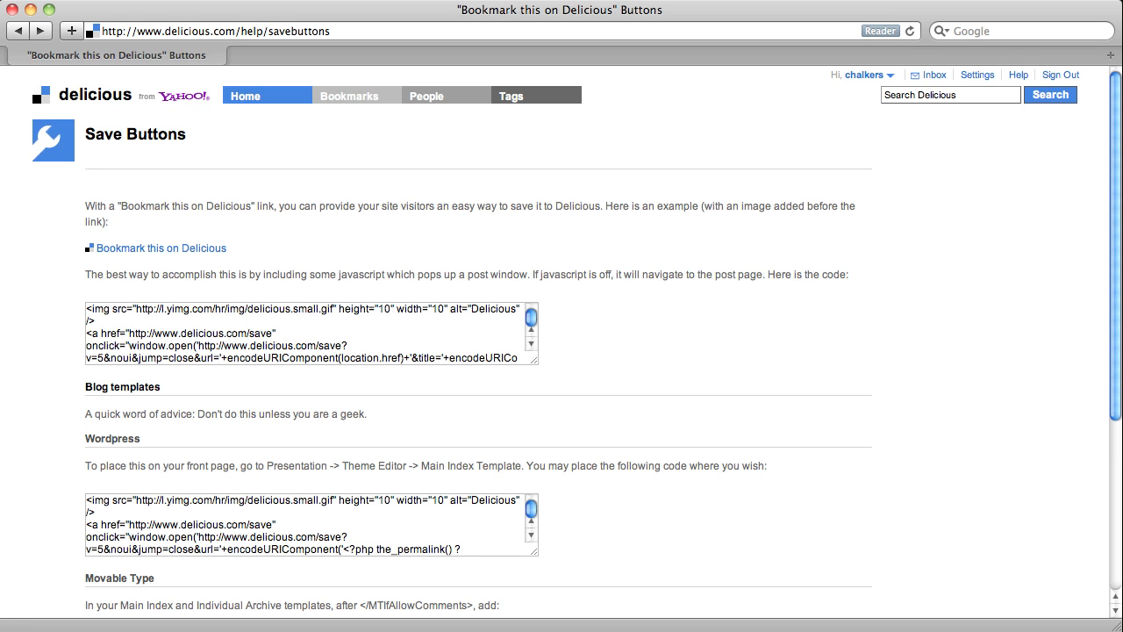
Add a jQuery 1.5.1 include from ajax.googleapis.com and an empty script block near the end of index.html
left_click(162, 249)
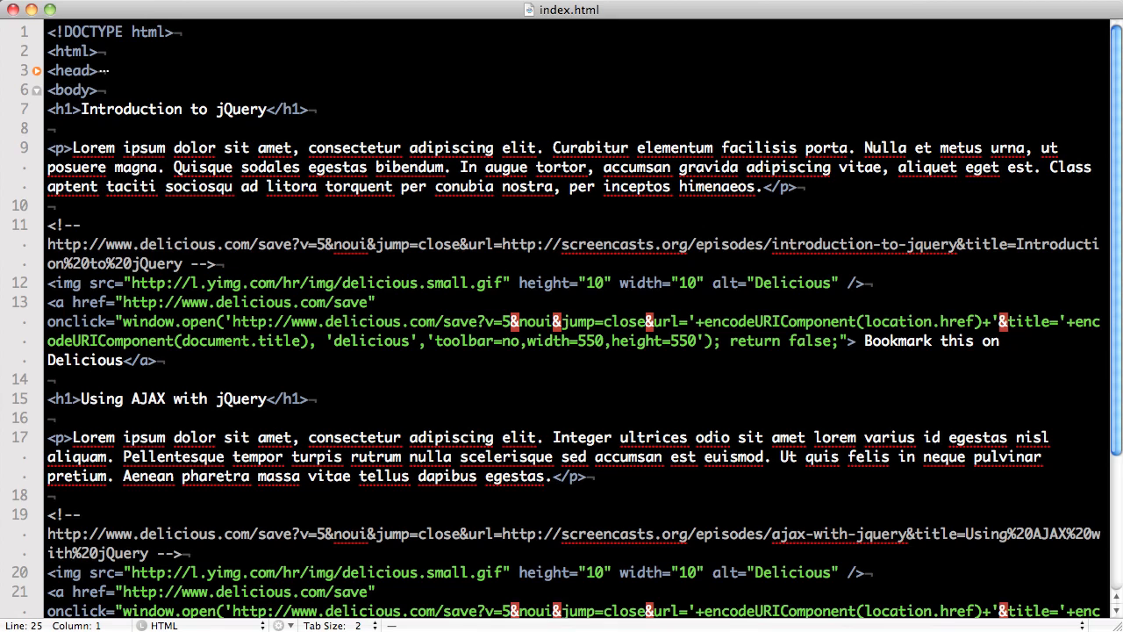
scroll("down", 3)
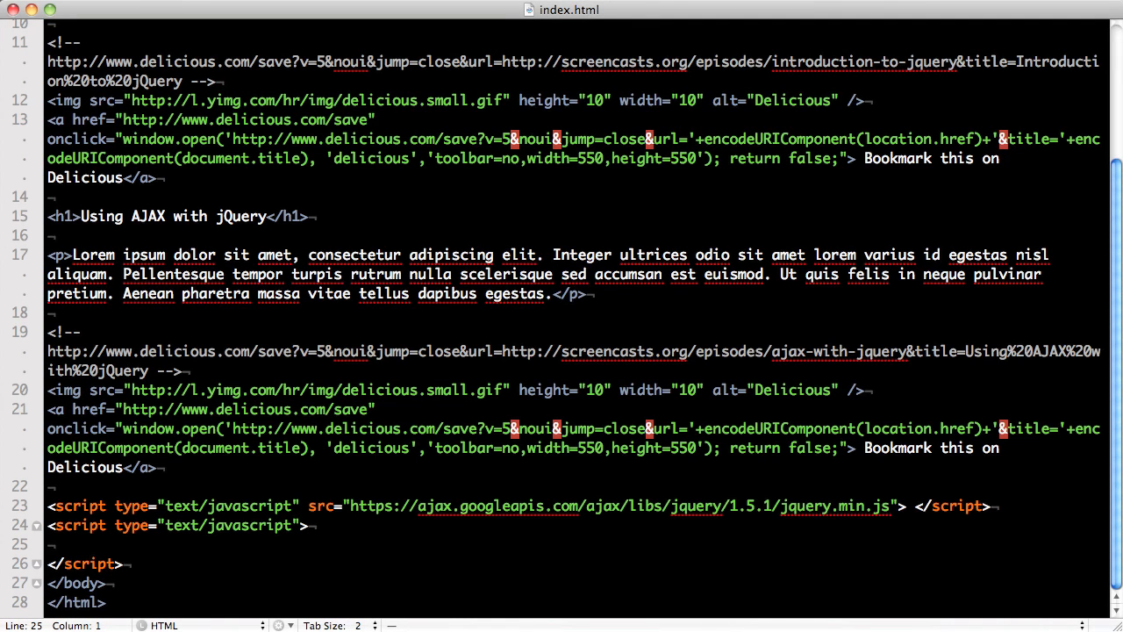
Write $("a.delicious").click(function(){ }); and select the first link's inline popup code to reuse
type("$(\"a.delicious\").click")
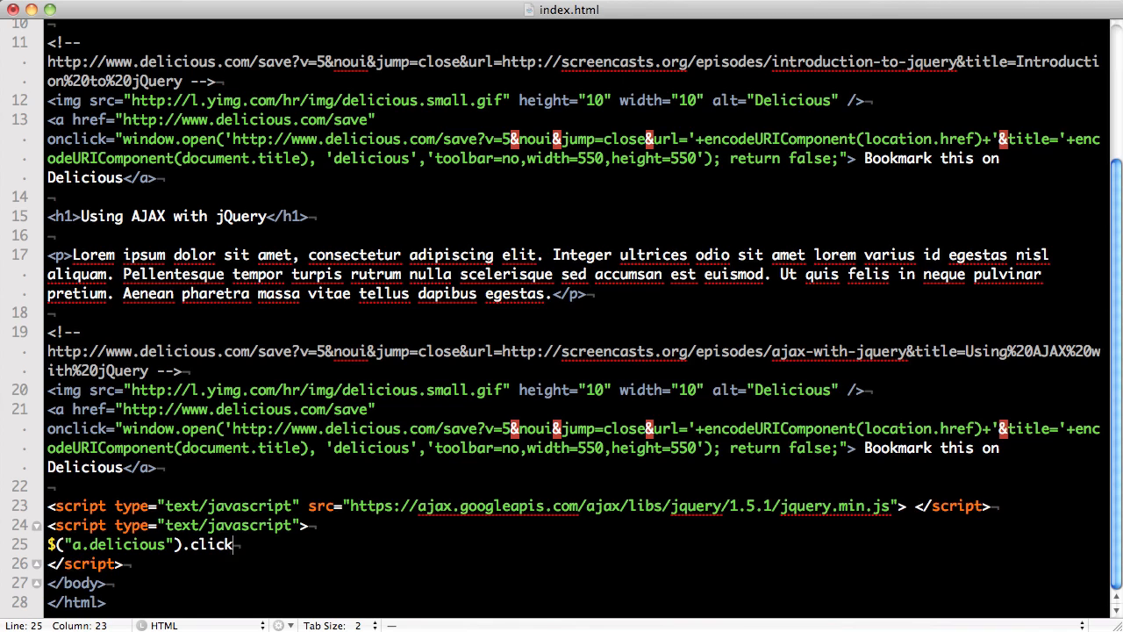
type("();")
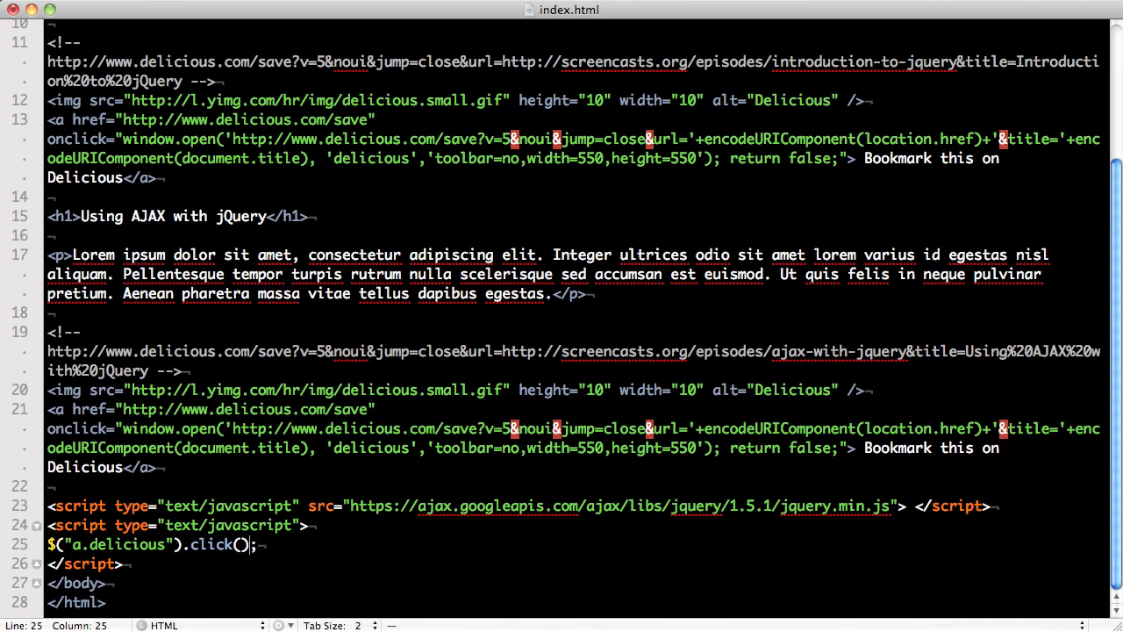
type("function(){")
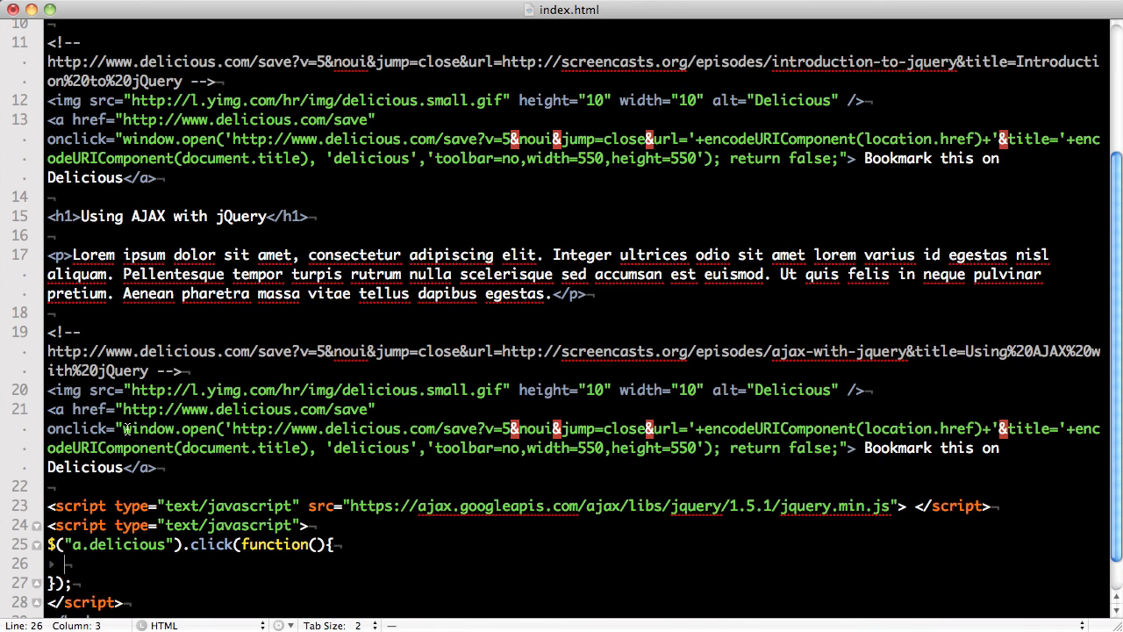
left_click_drag(122, 429, 834, 448)
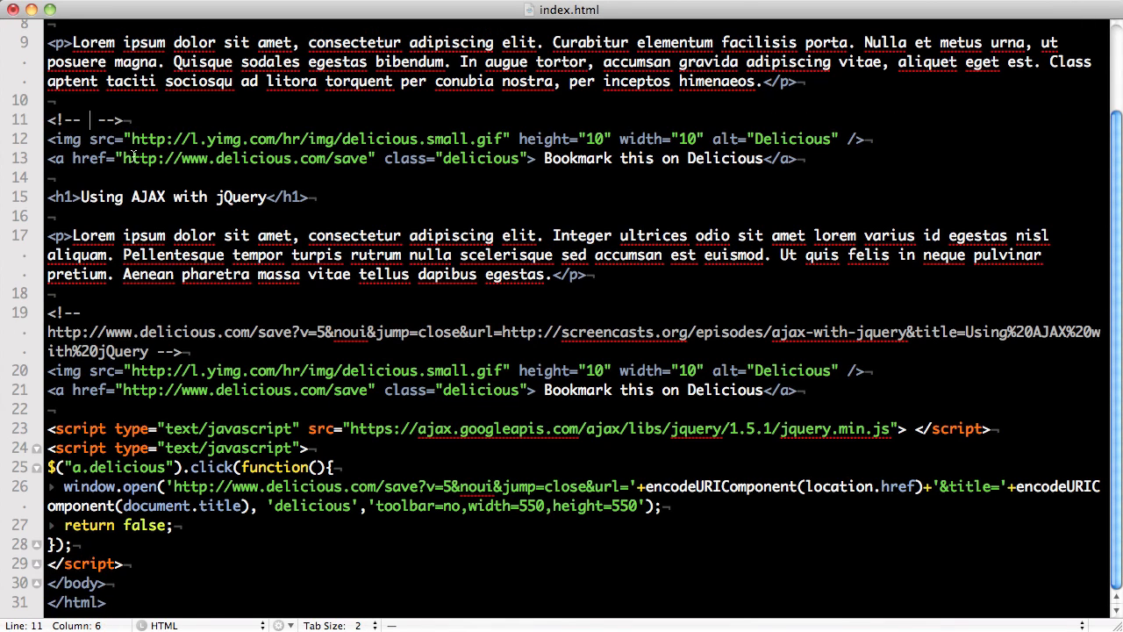
Move each commented bookmark URL into its Delicious link's href attribute
left_click_drag(123, 158, 372, 158)
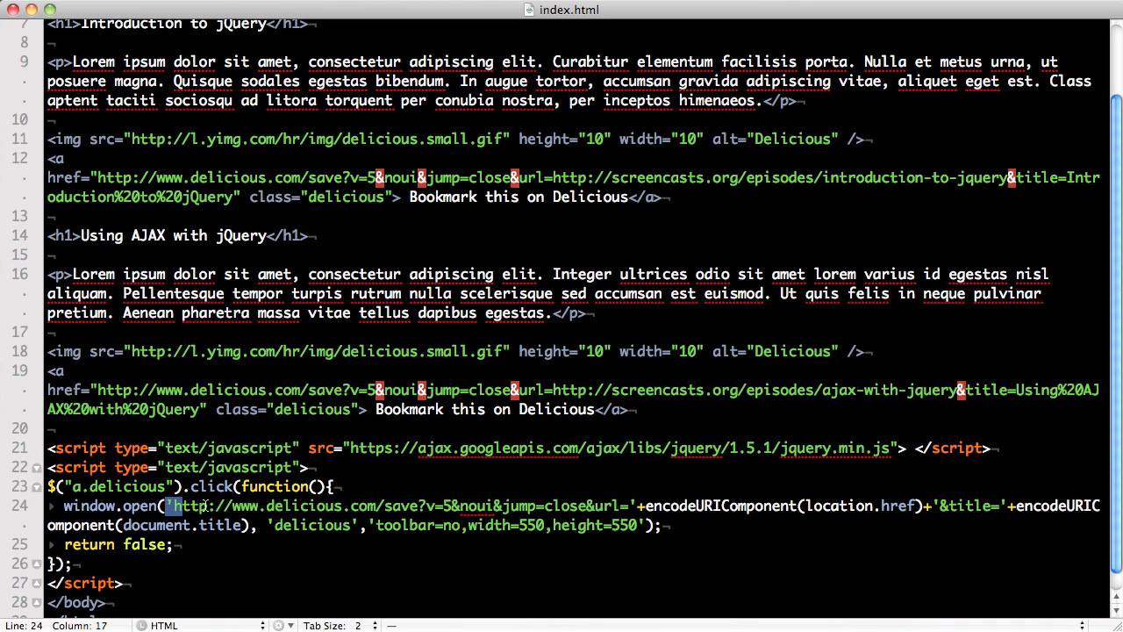
Replace the concatenated URL argument in window.open with this.href
left_click_drag(172, 505, 200, 525)
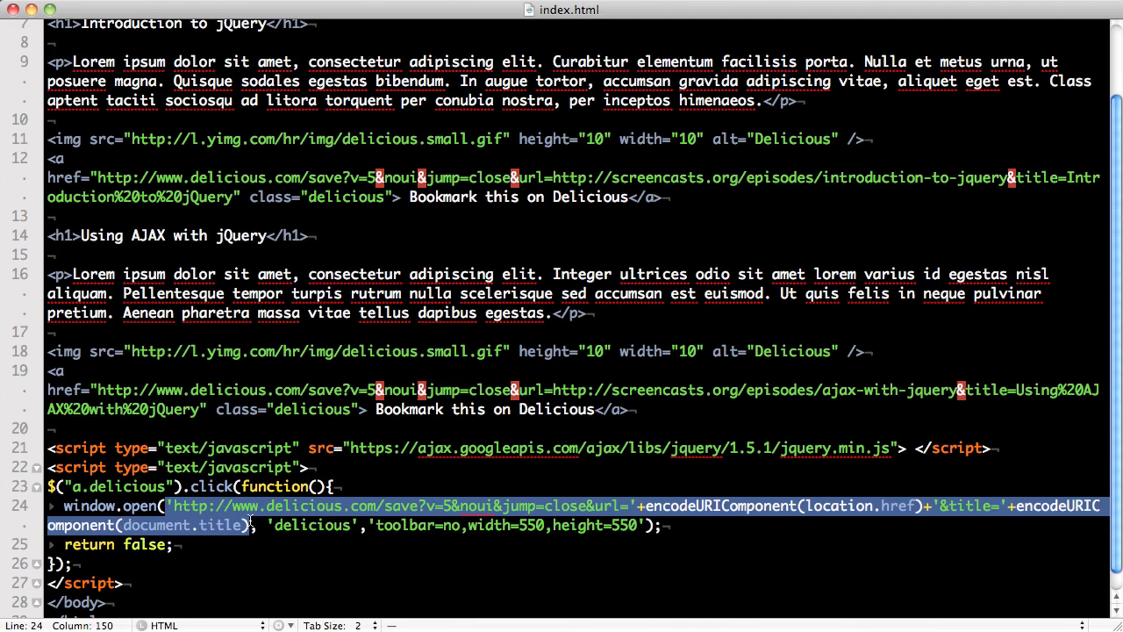
type("this.href")
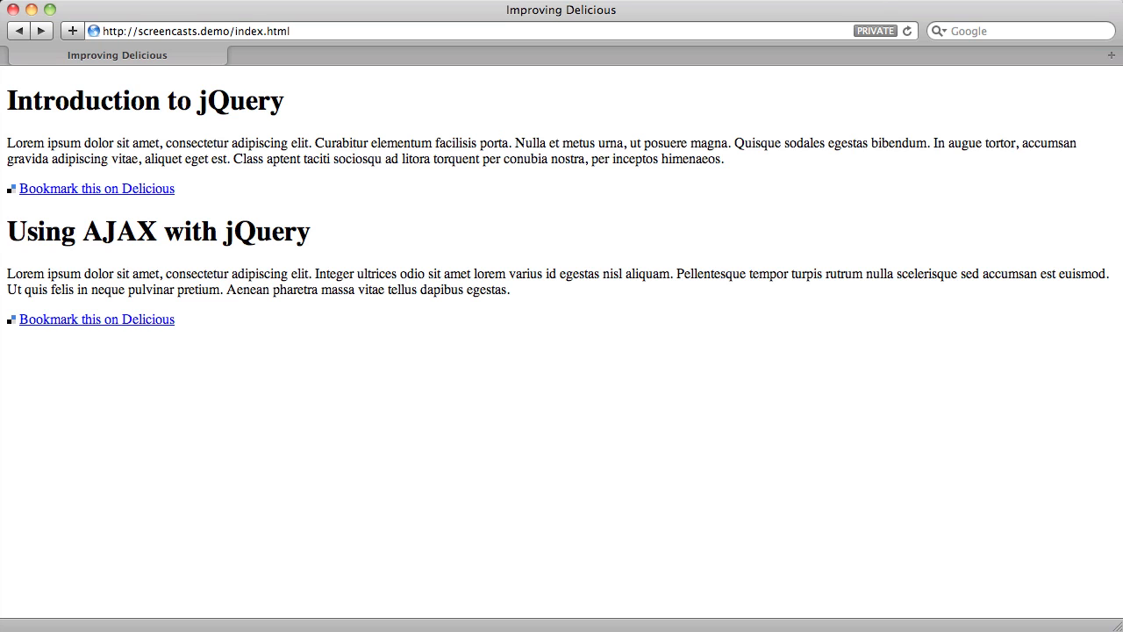
Bookmark the Introduction to jQuery article, dismiss its popup, then bookmark Using AJAX with jQuery
left_click(96, 188)
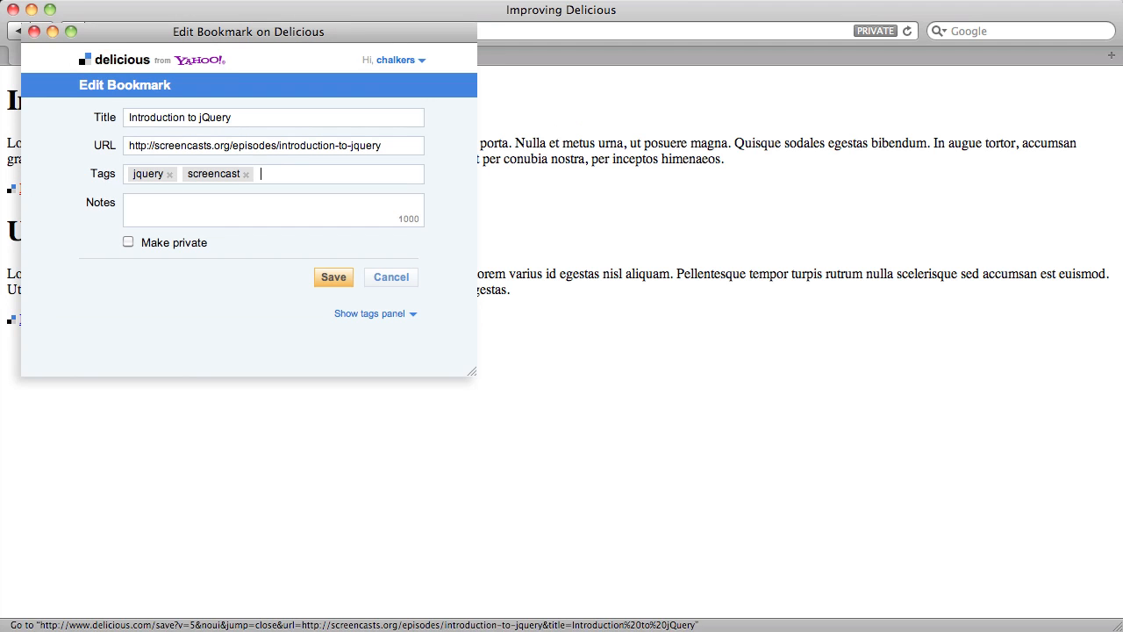
left_click(333, 277)
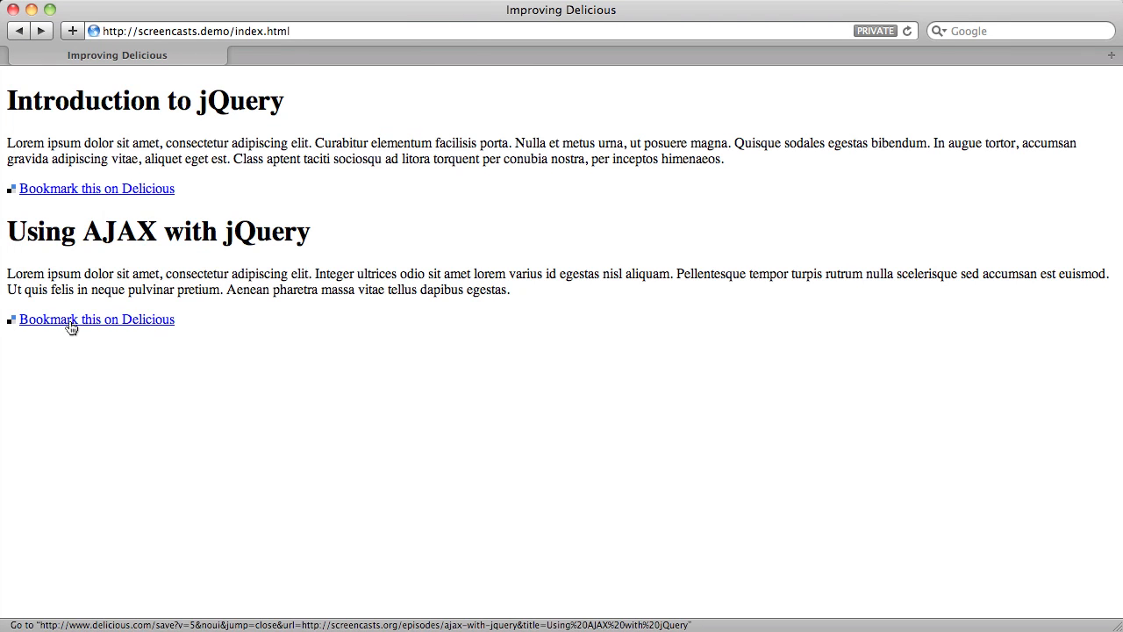
left_click(96, 320)
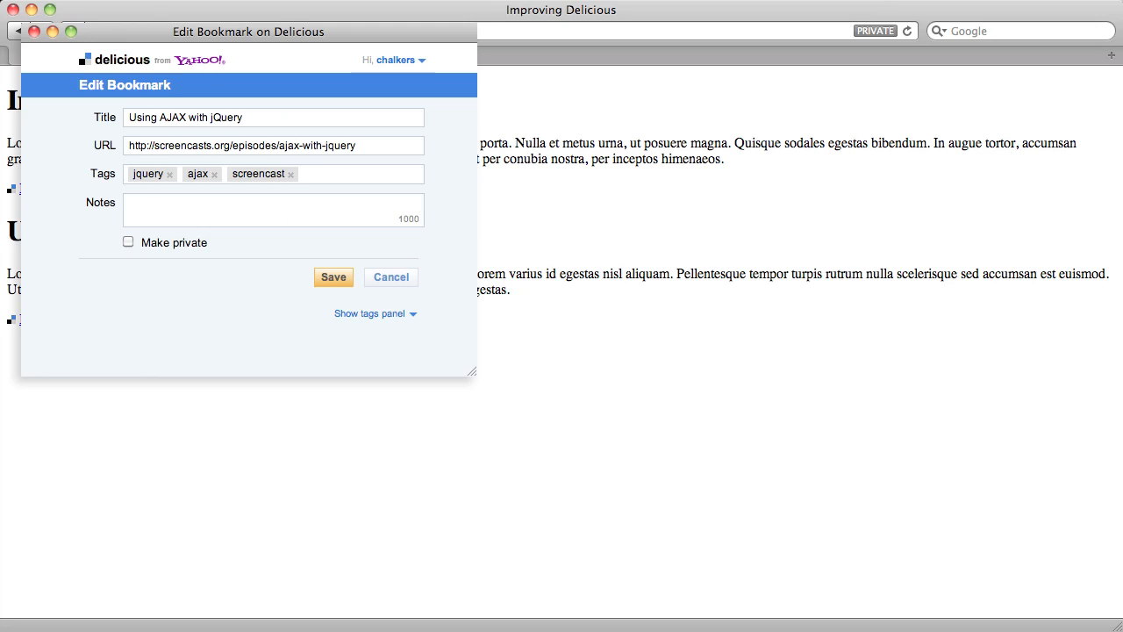